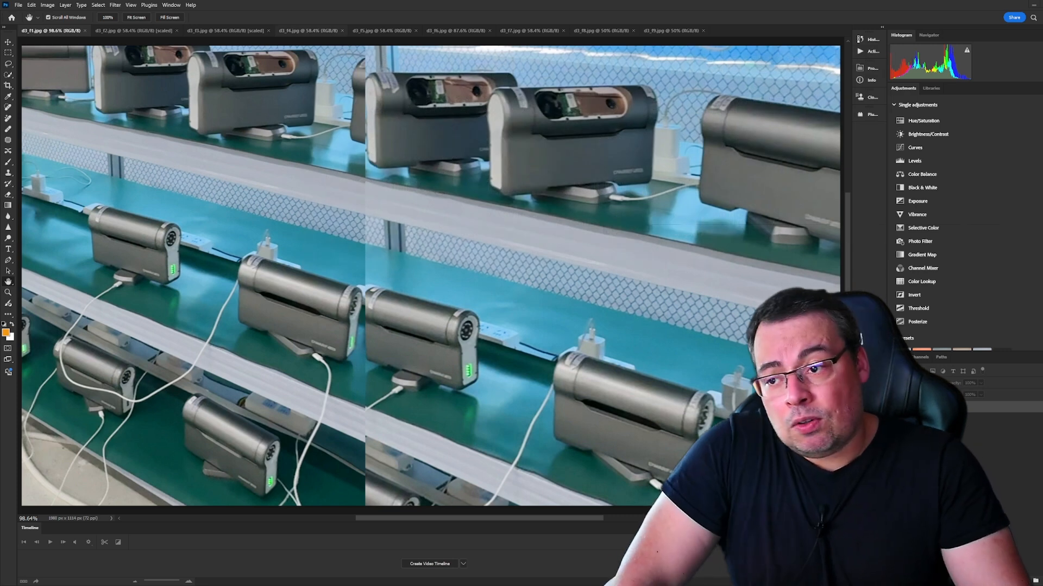
Switch to the second document, the vertical photo of the lens module tray
left_click(126, 30)
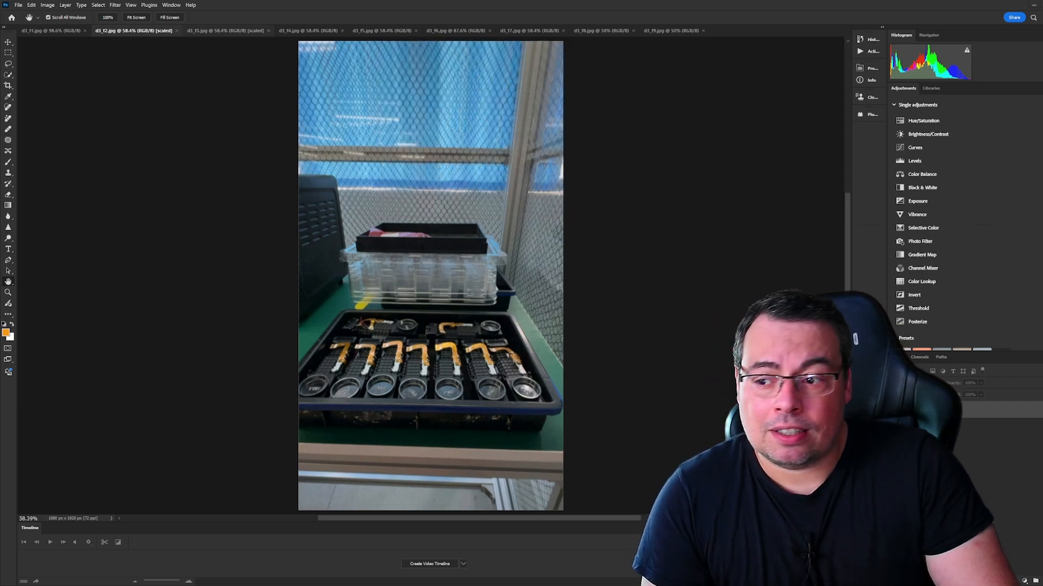
Show the soldering-bench photo, then the fourth photo of the assembly line
left_click(226, 30)
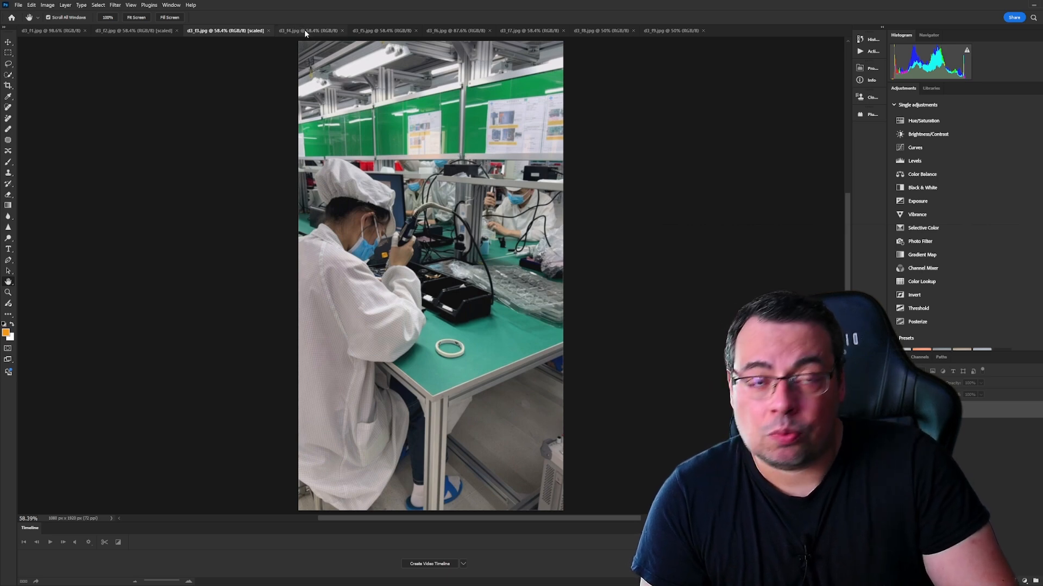
left_click(308, 31)
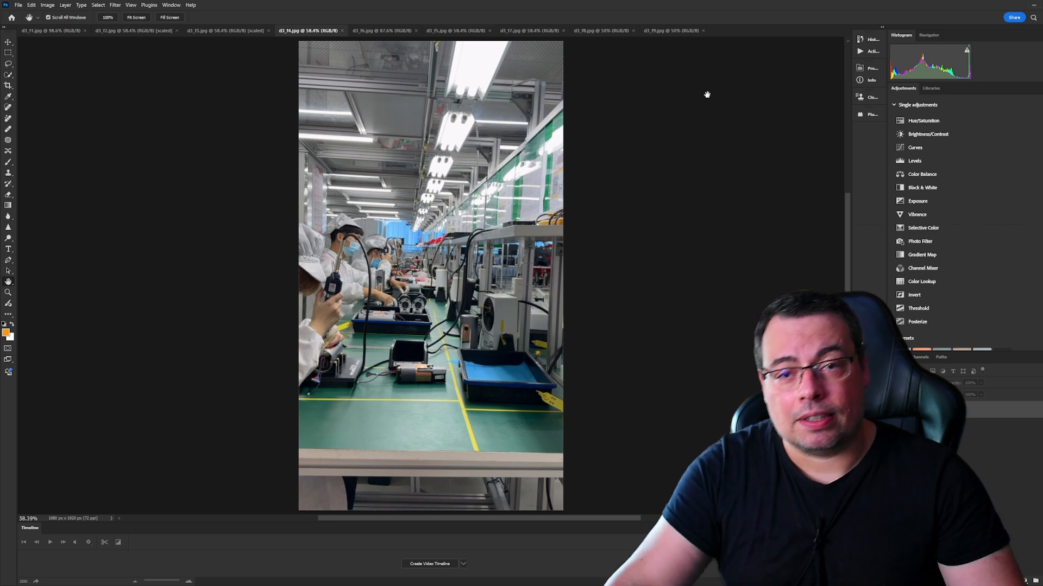
Switch to the fifth document, the close-up of the temperature and shock chamber window
left_click(381, 30)
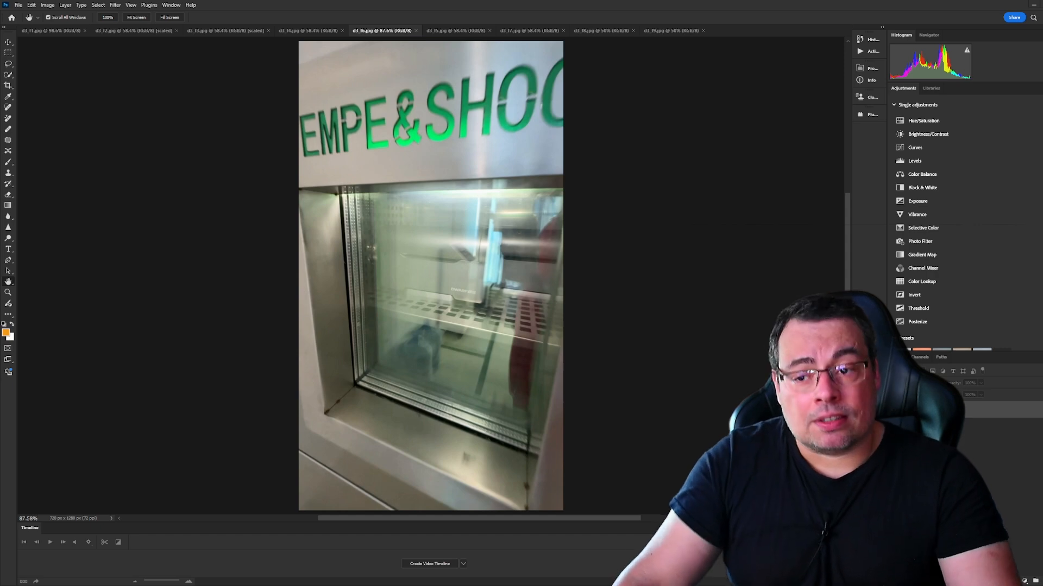
Switch to the sixth document, two grey telescopes on rails in a chamber
left_click(457, 31)
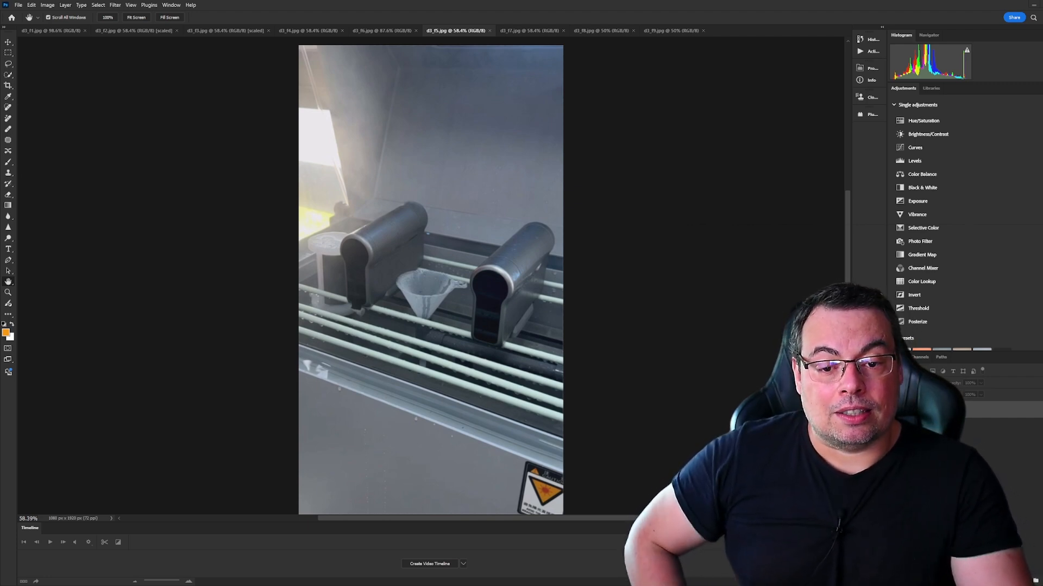
Switch to the seventh document, telescopes in black test enclosures under monitors
left_click(528, 31)
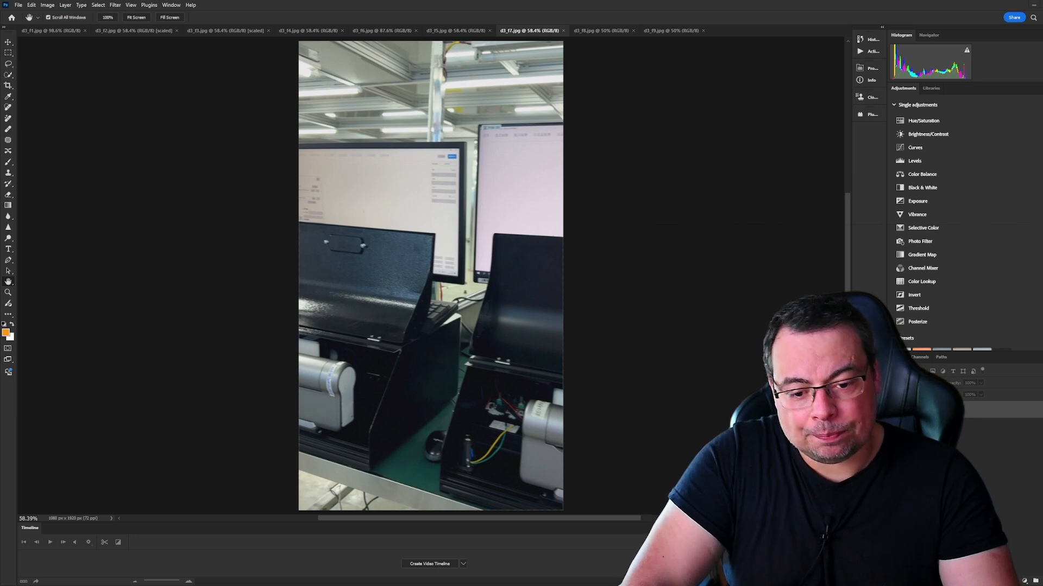
Switch to the eighth document, the laptop screen with a resolution test chart
left_click(598, 30)
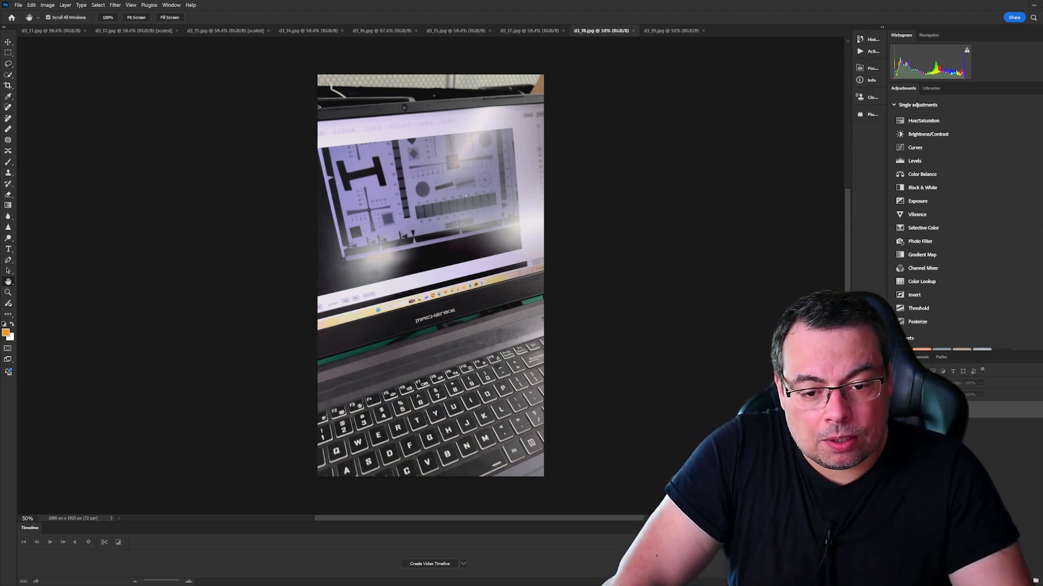
Show the ninth monitor-and-keyboard photo, briefly revisit the laptop chart, then return
left_click(672, 31)
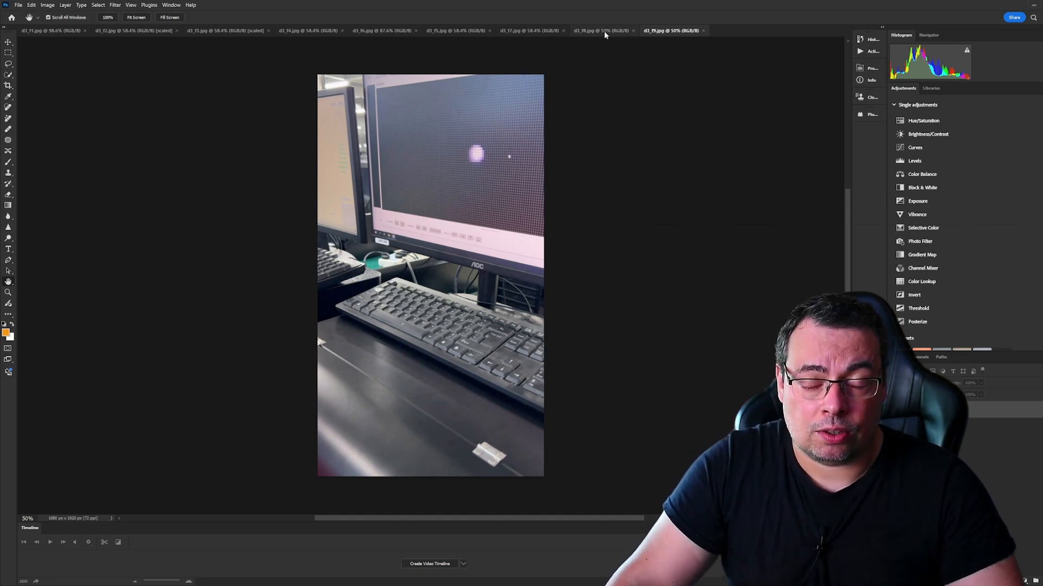
left_click(600, 30)
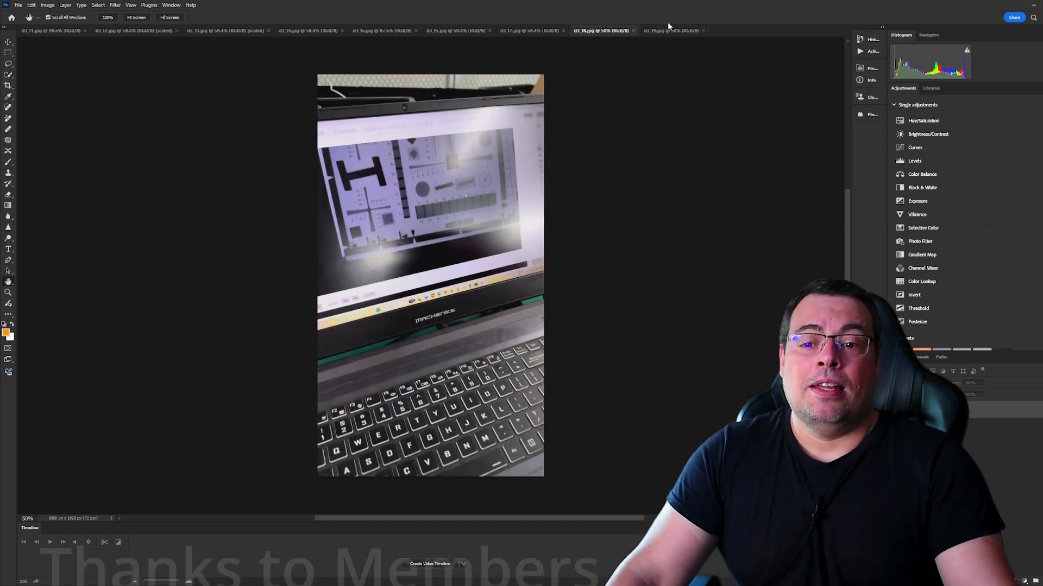
left_click(672, 29)
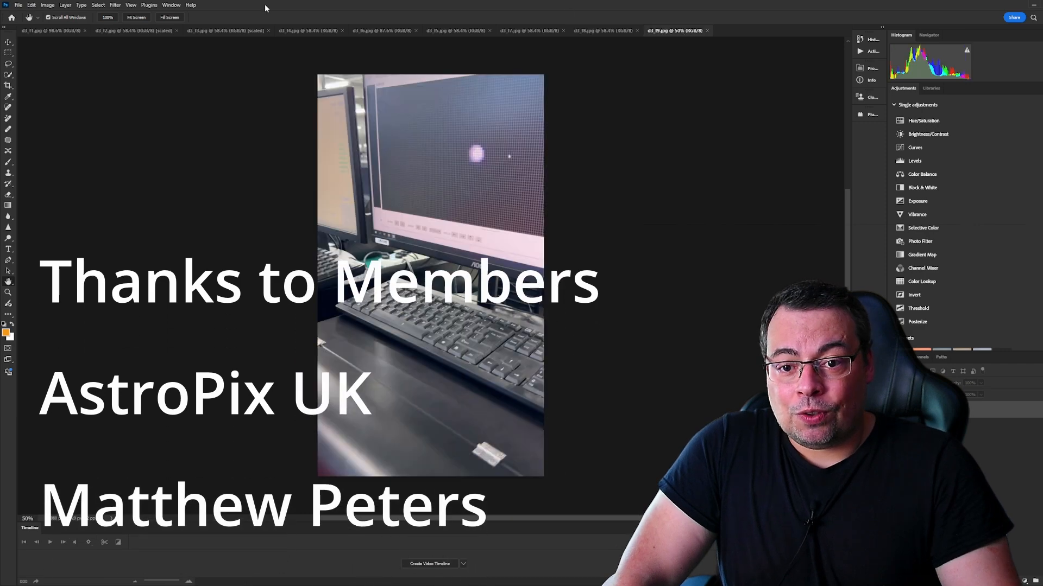